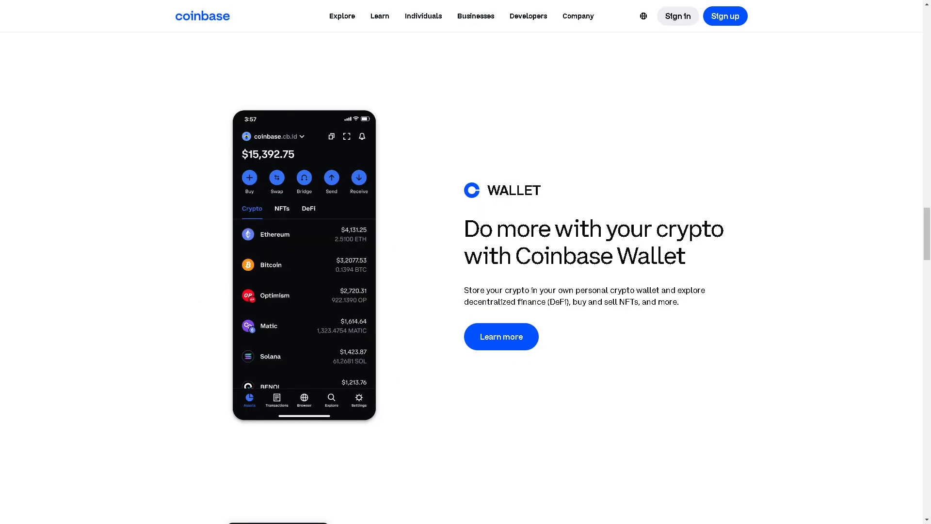
mouse_move(677, 16)
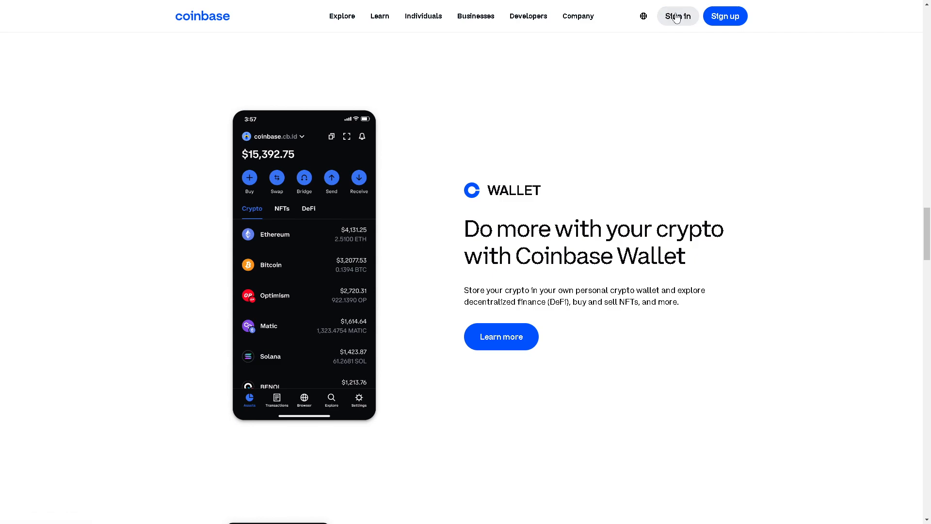
Step: Go from the Coinbase Wallet homepage to the Sign in to Coinbase page
click(677, 16)
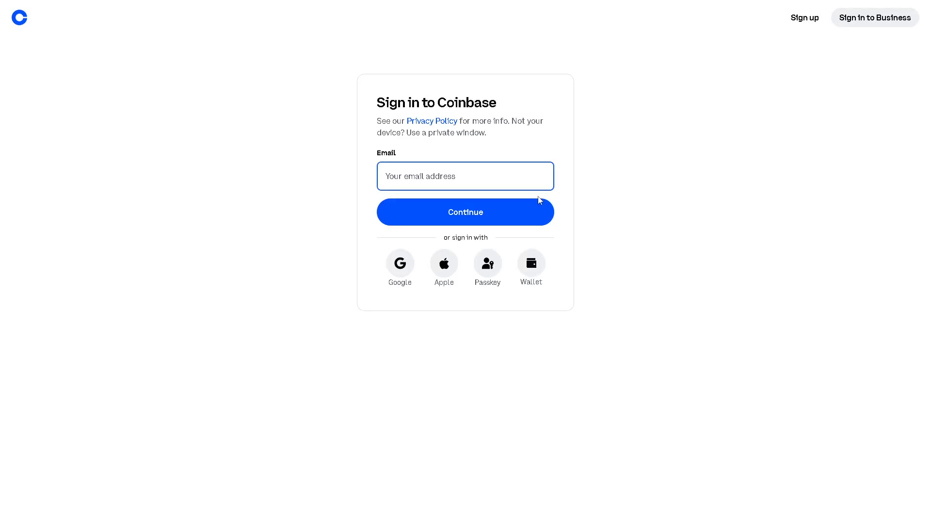
mouse_move(800, 30)
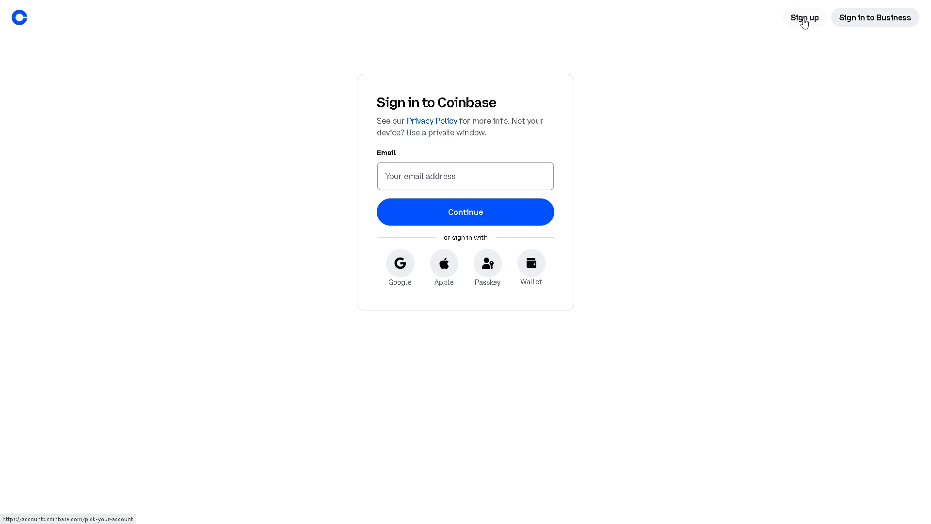
Step: Open the Coinbase account sign-up page with Individual and Business account choices
click(804, 17)
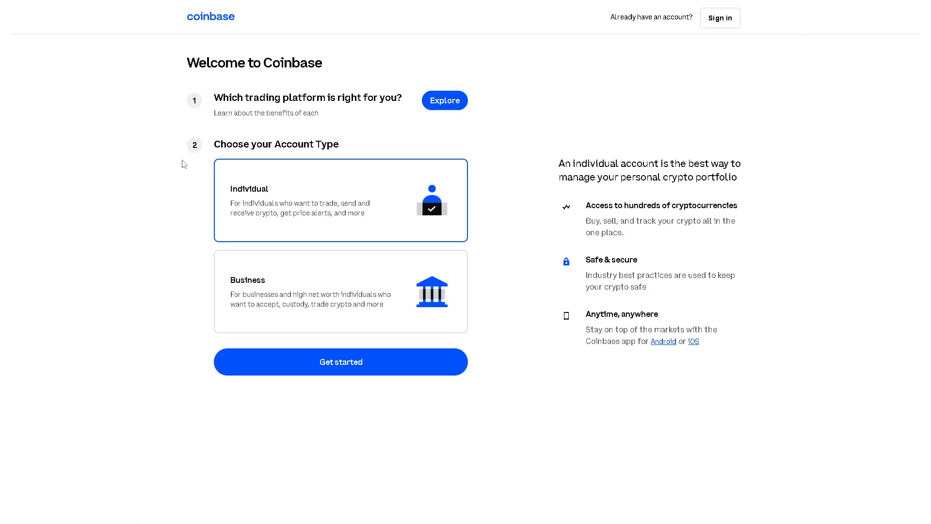
mouse_move(148, 277)
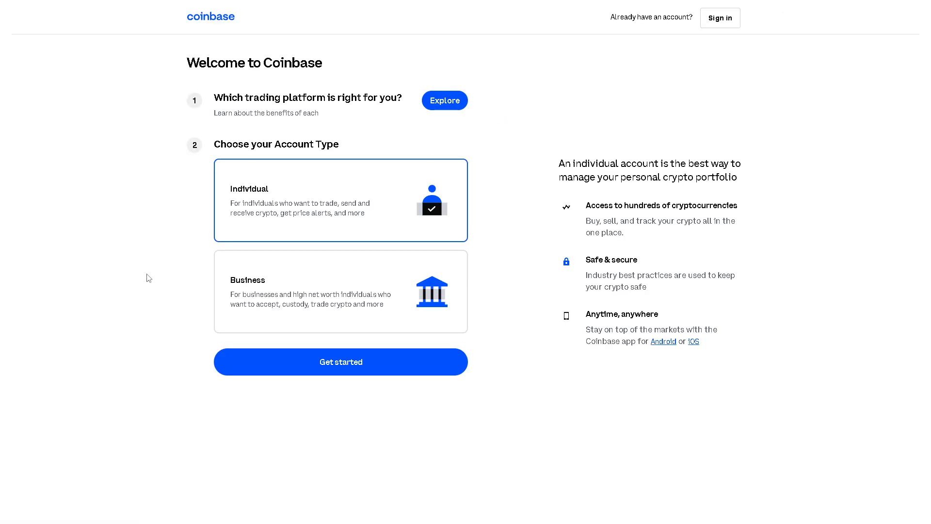
mouse_move(324, 308)
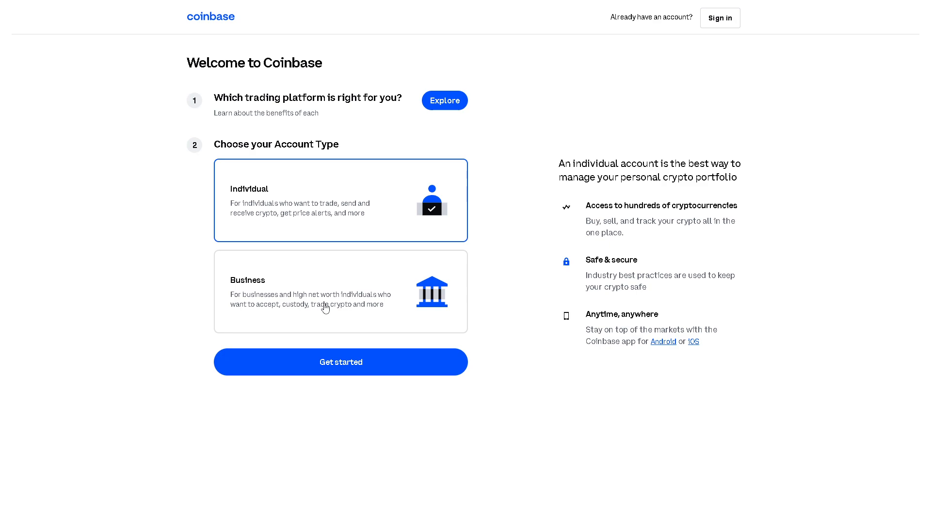
mouse_move(303, 362)
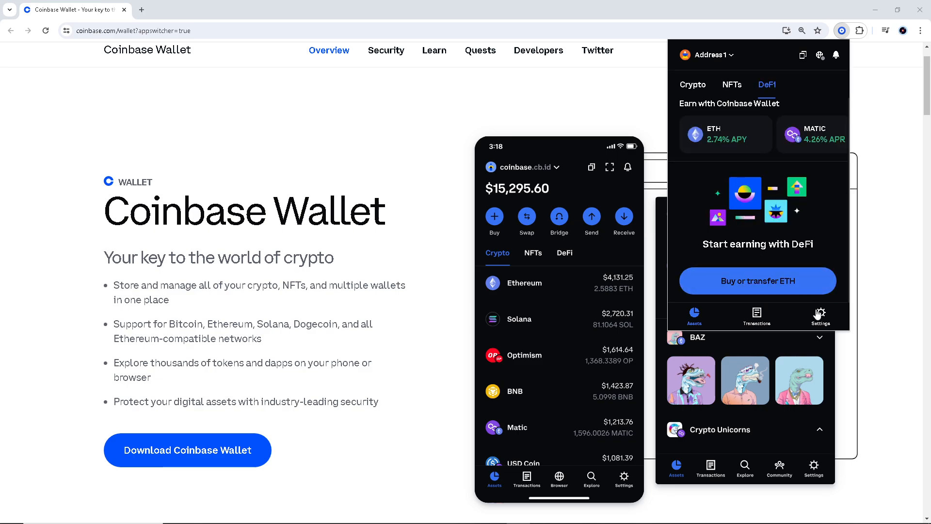
mouse_move(820, 315)
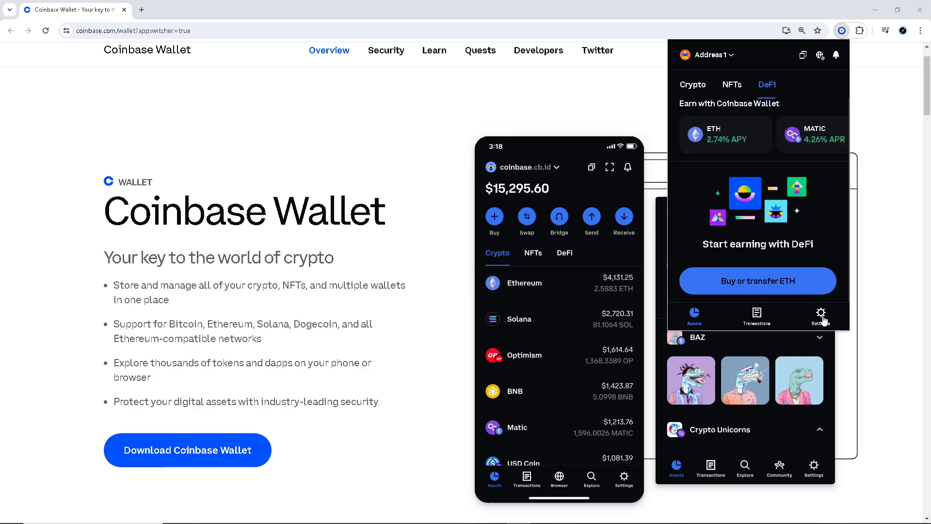
mouse_move(820, 316)
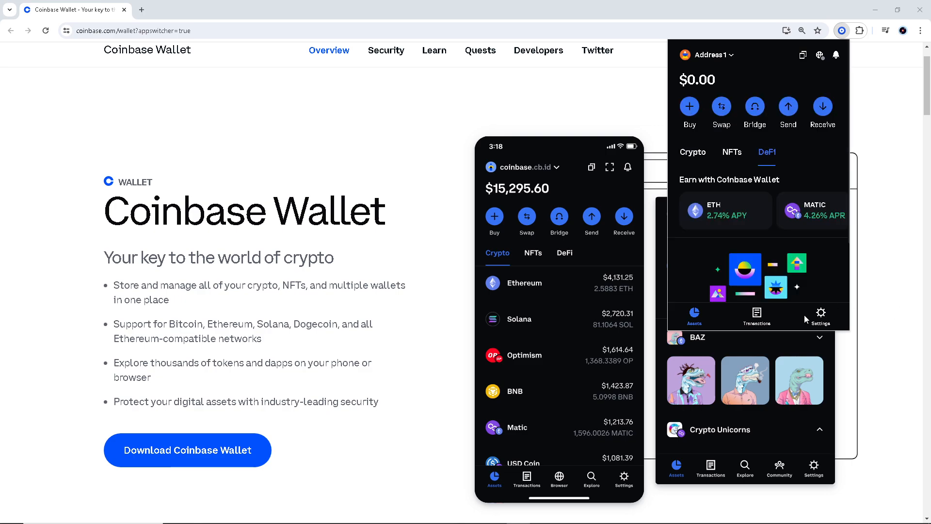
Step: Open extension Settings and the Address 1 wallet's details page
click(821, 315)
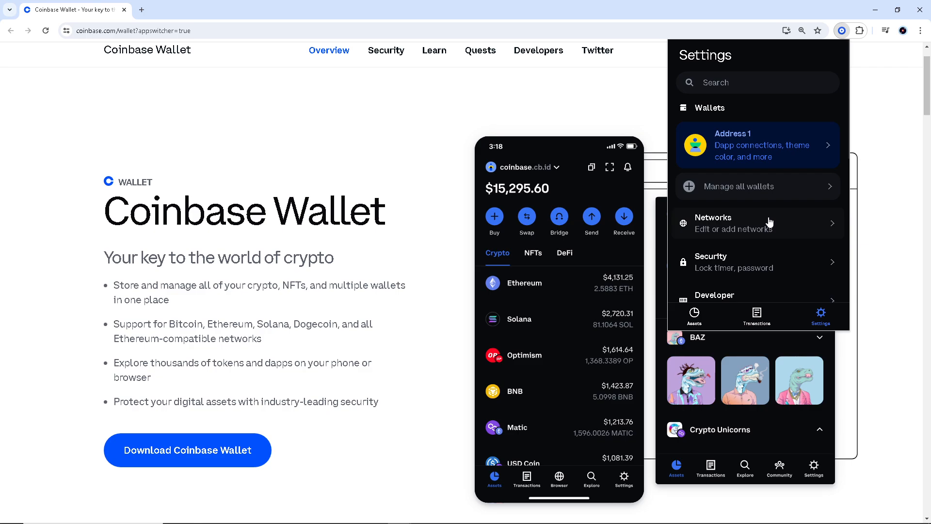
mouse_move(785, 158)
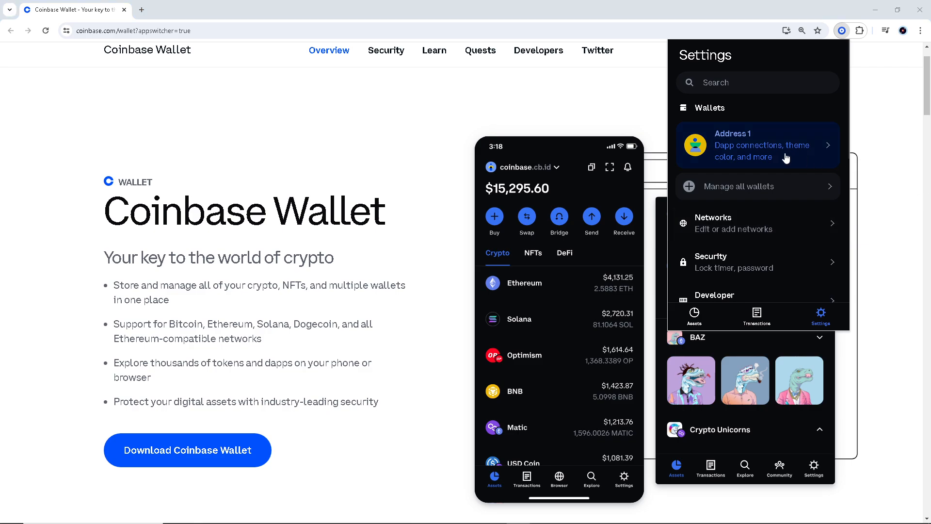
mouse_move(777, 147)
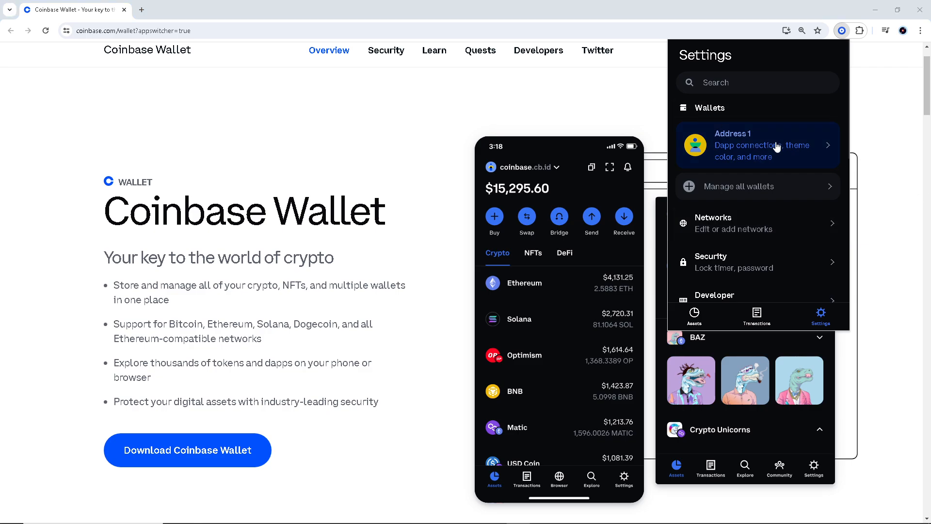
click(757, 145)
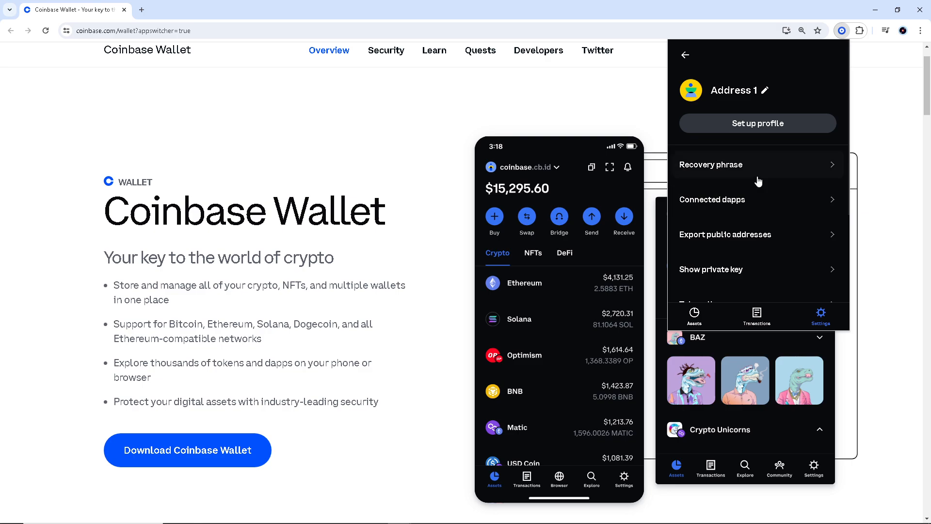
mouse_move(766, 172)
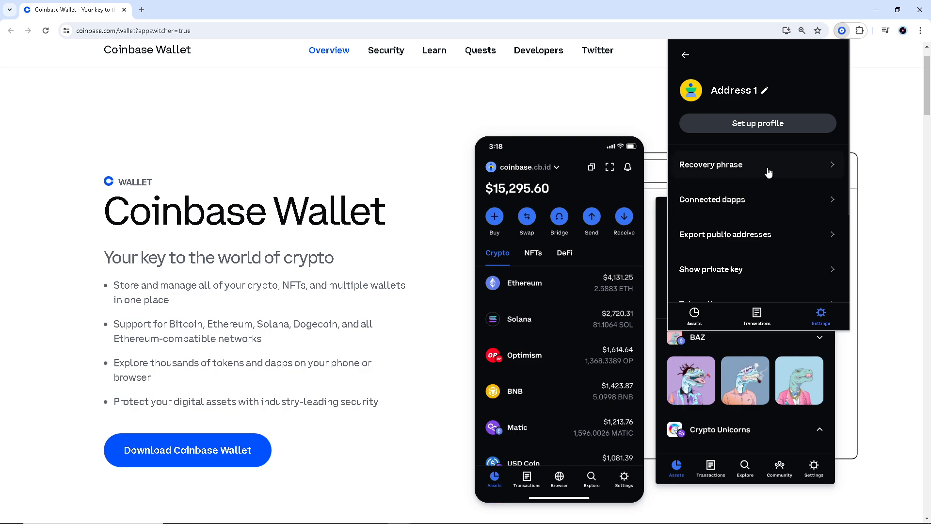
Step: Open Address 1's Show recovery phrase screen, enter the password, and accept the no-sharing pledge
click(757, 165)
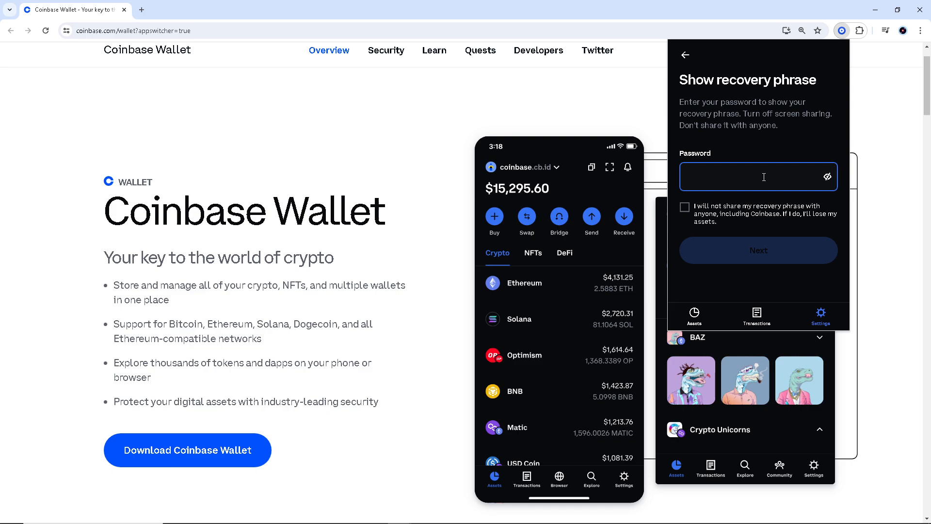
click(742, 177)
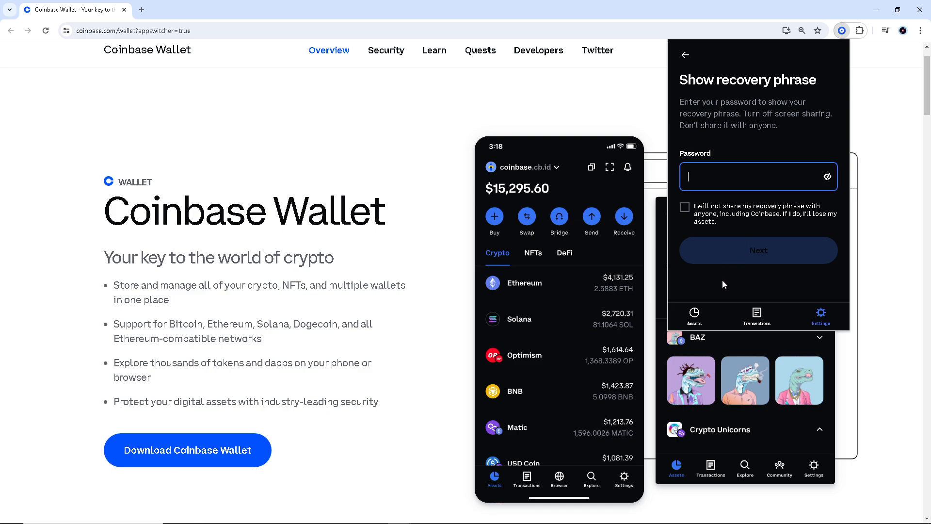
mouse_move(743, 145)
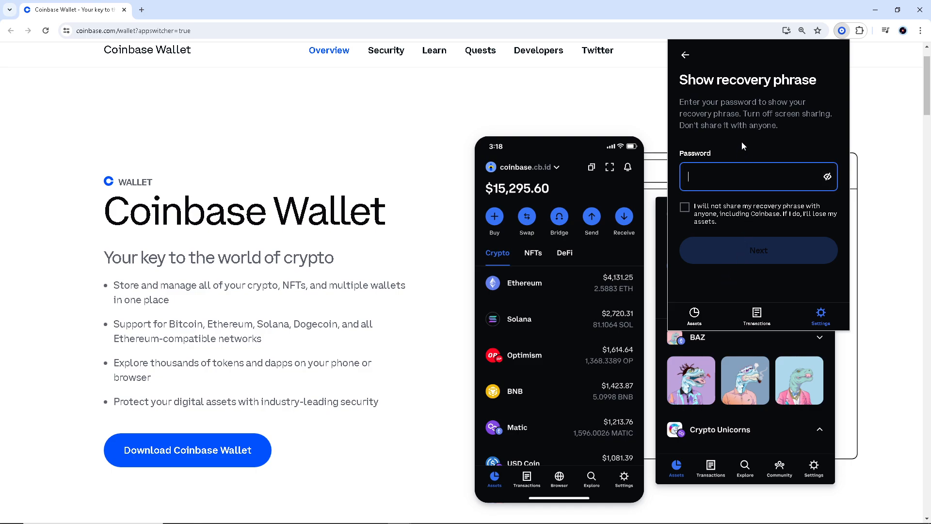
mouse_move(787, 121)
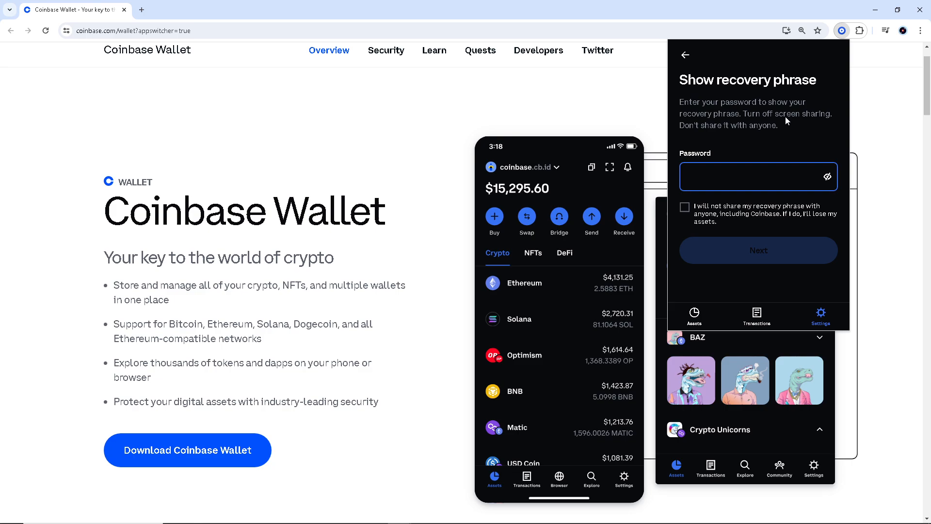
mouse_move(765, 136)
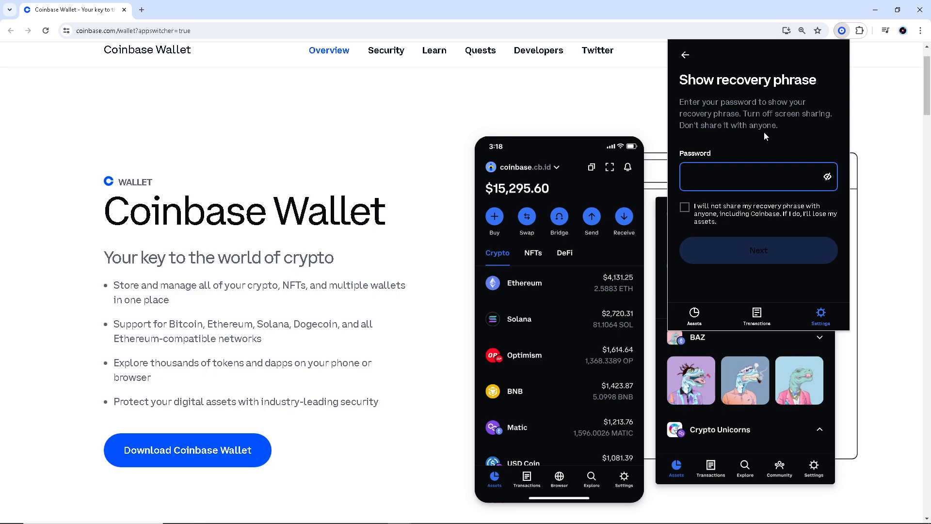
mouse_move(761, 139)
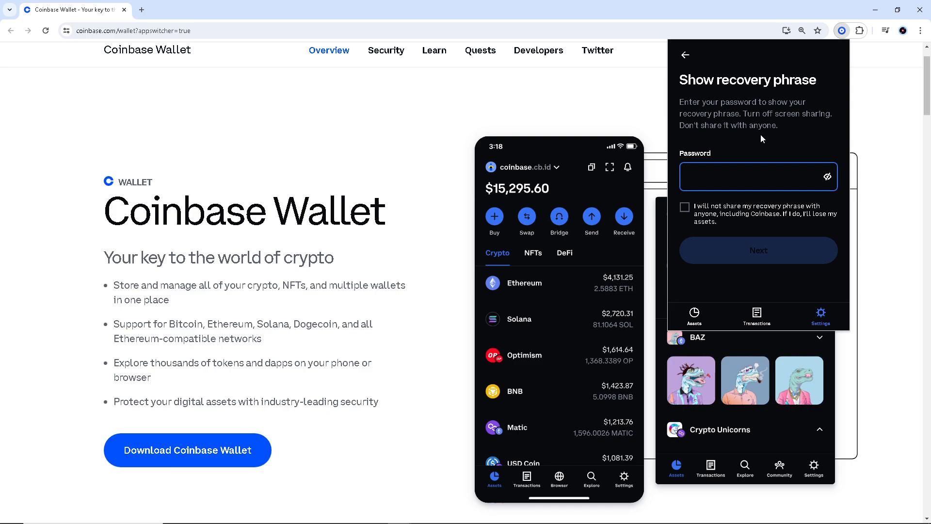
click(758, 176)
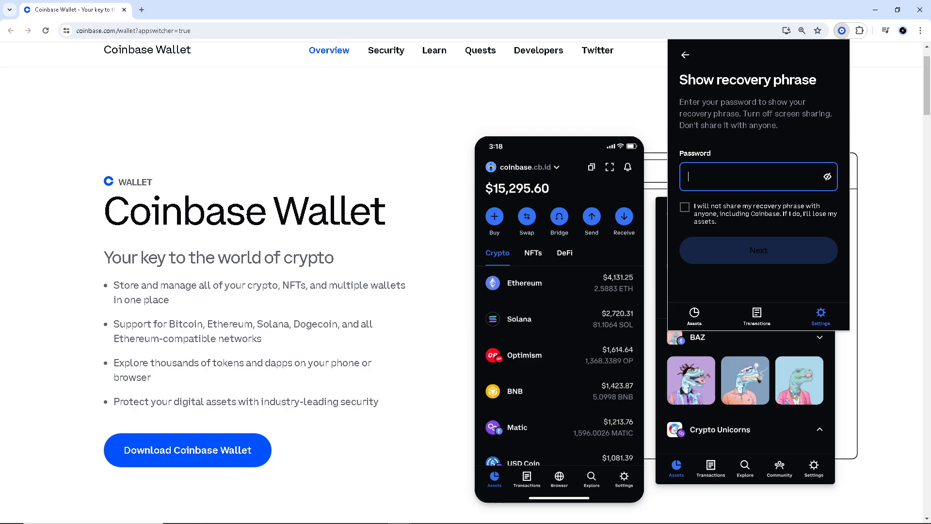
text(password)
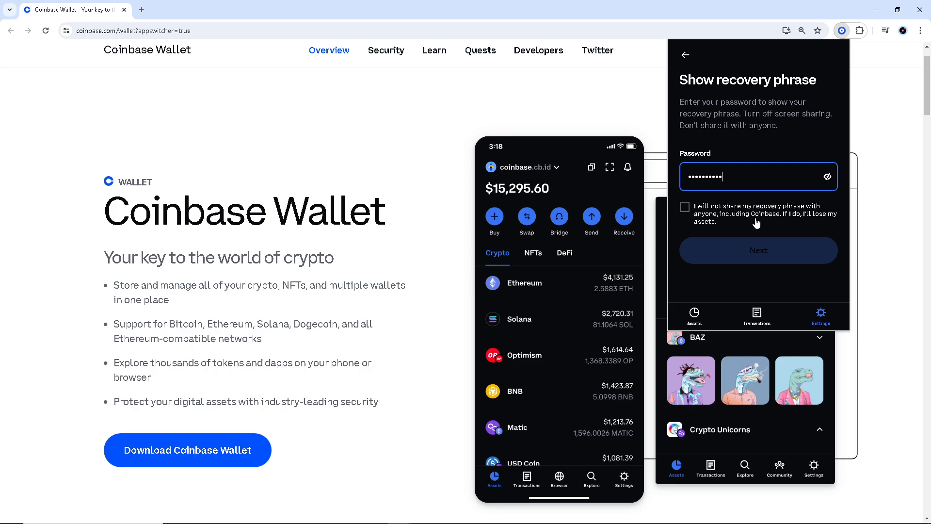
mouse_move(751, 222)
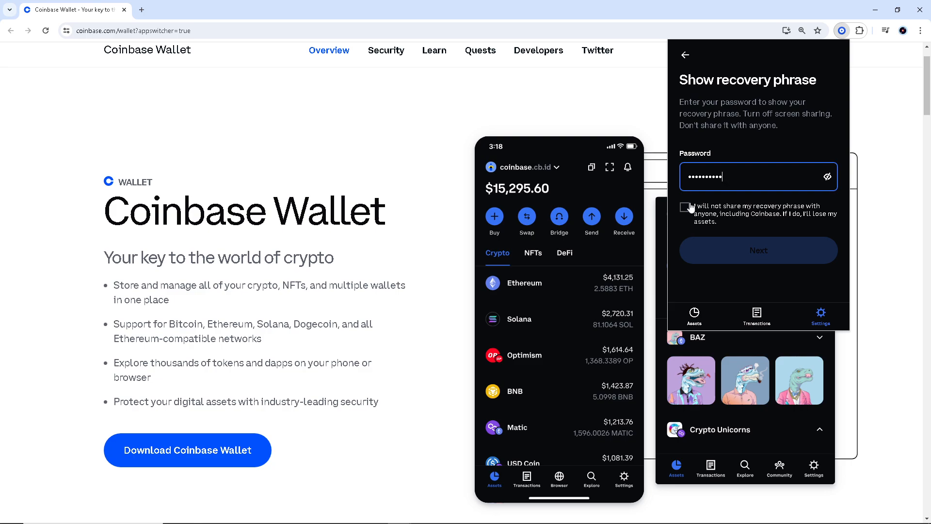
click(684, 206)
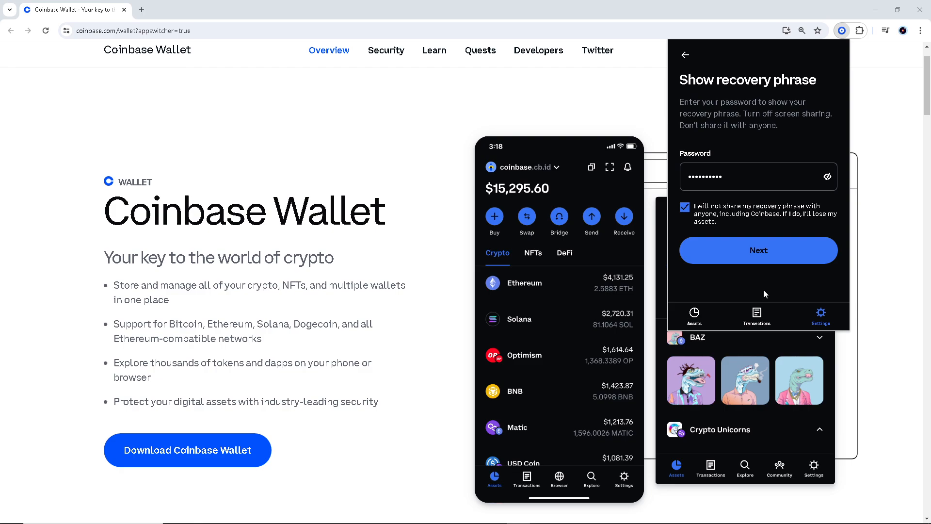
Step: Show the 12-word recovery phrase and copy it to the clipboard
click(758, 250)
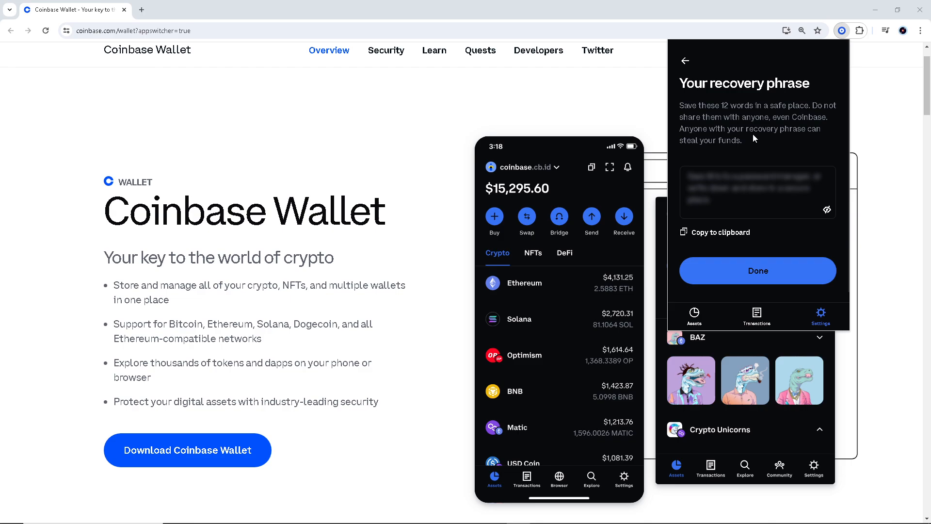
mouse_move(768, 201)
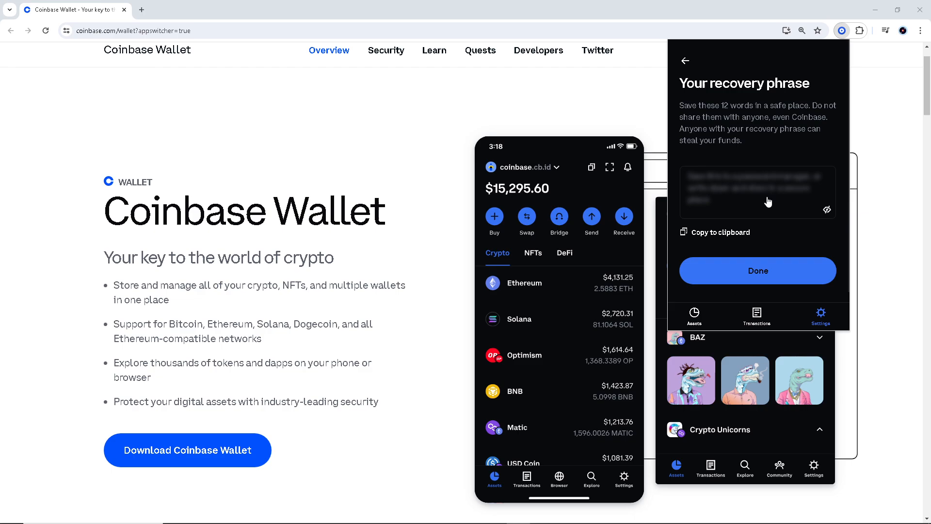
mouse_move(768, 267)
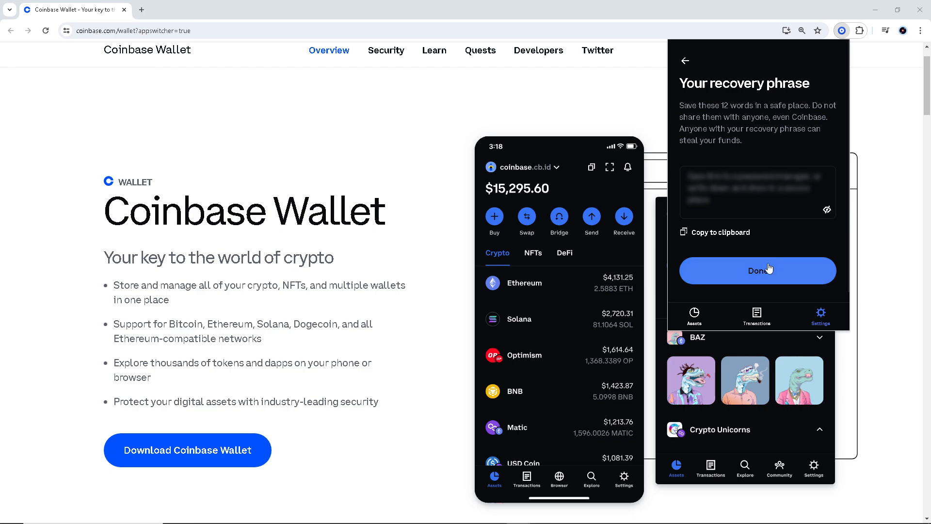
click(720, 232)
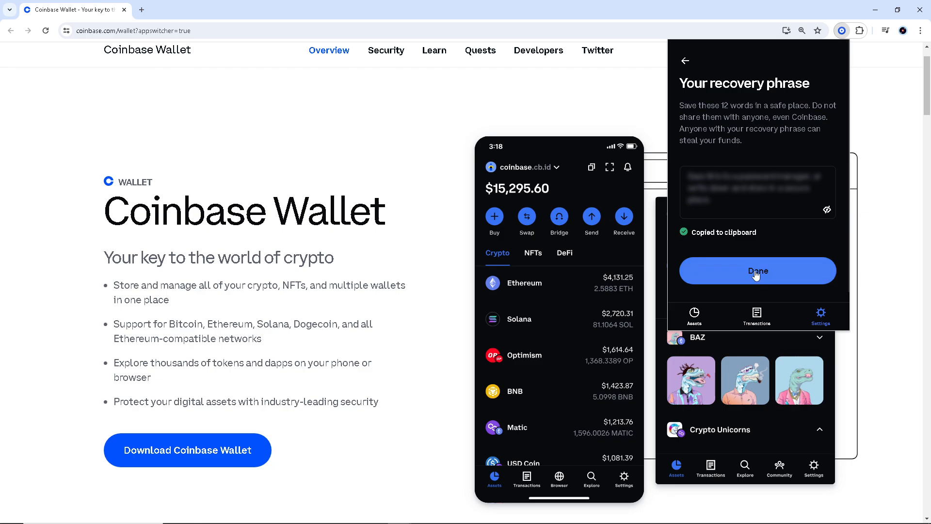
Step: Close the phrase view, reopen Recovery phrase, and tick the no-sharing checkbox
click(757, 270)
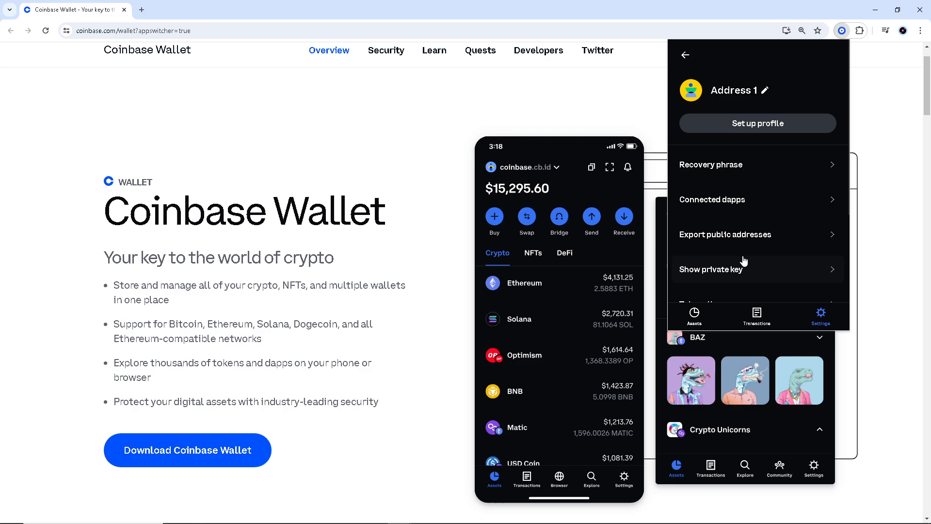
mouse_move(749, 172)
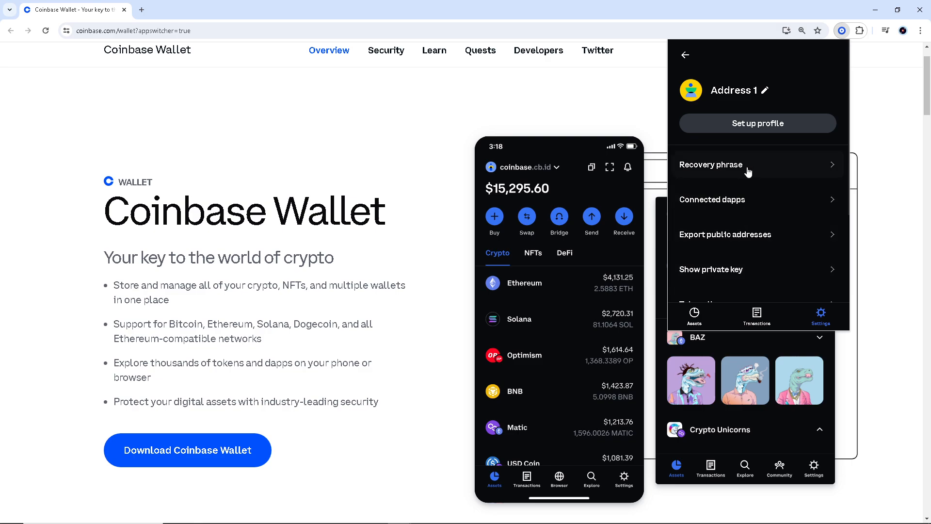
click(711, 165)
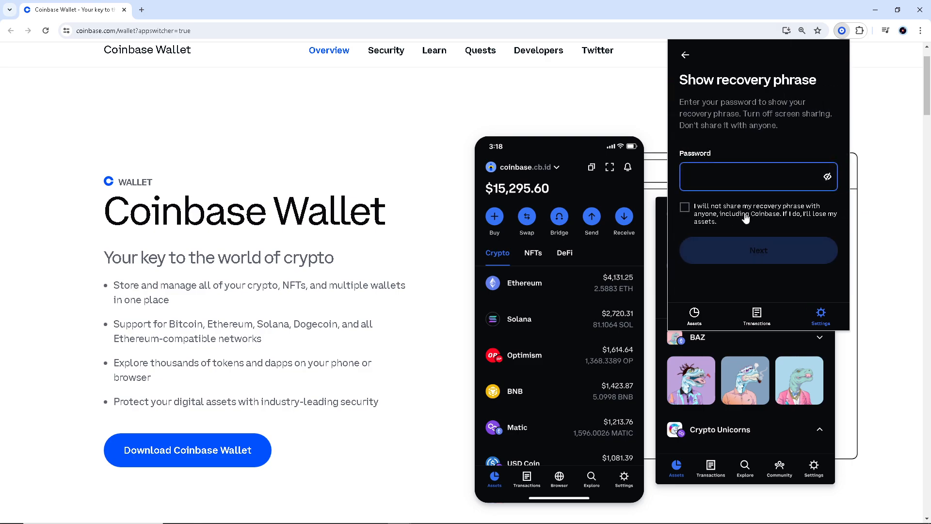
click(685, 207)
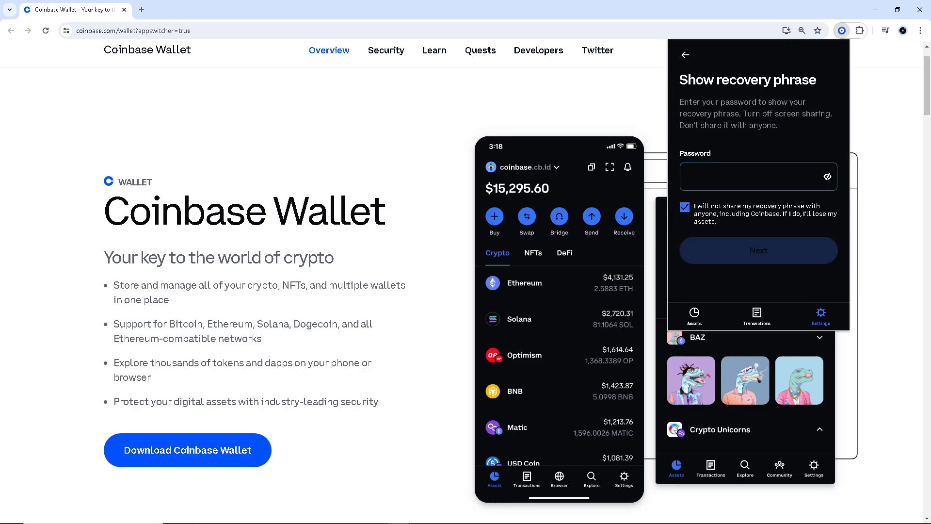